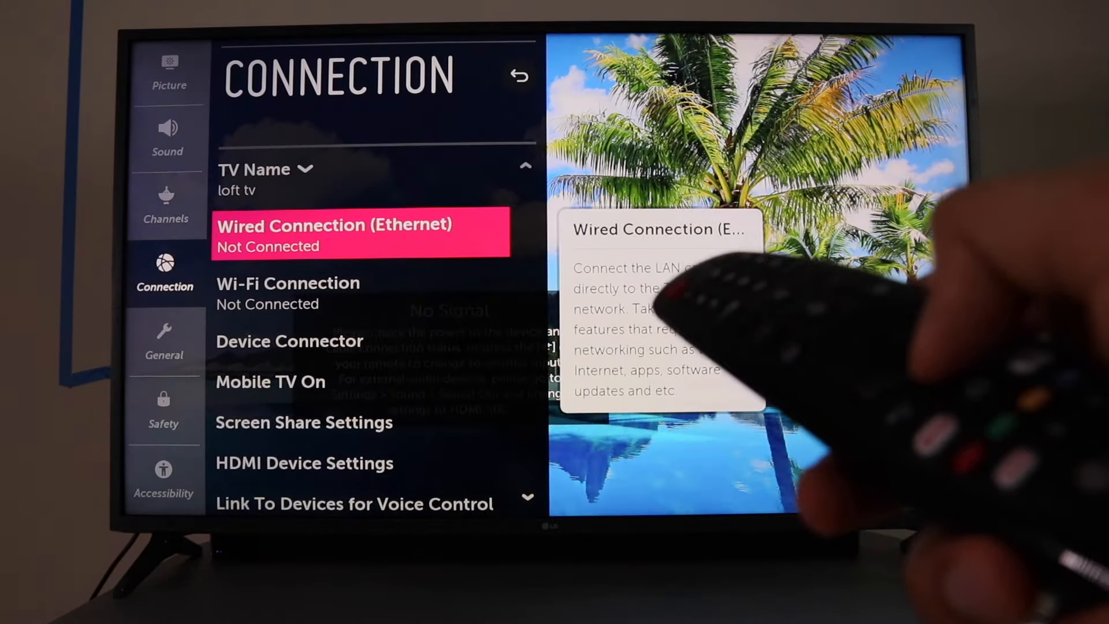
Move focus from Wired Connection (Ethernet) to Wi-Fi Connection, which reads Not Connected
key("Down")
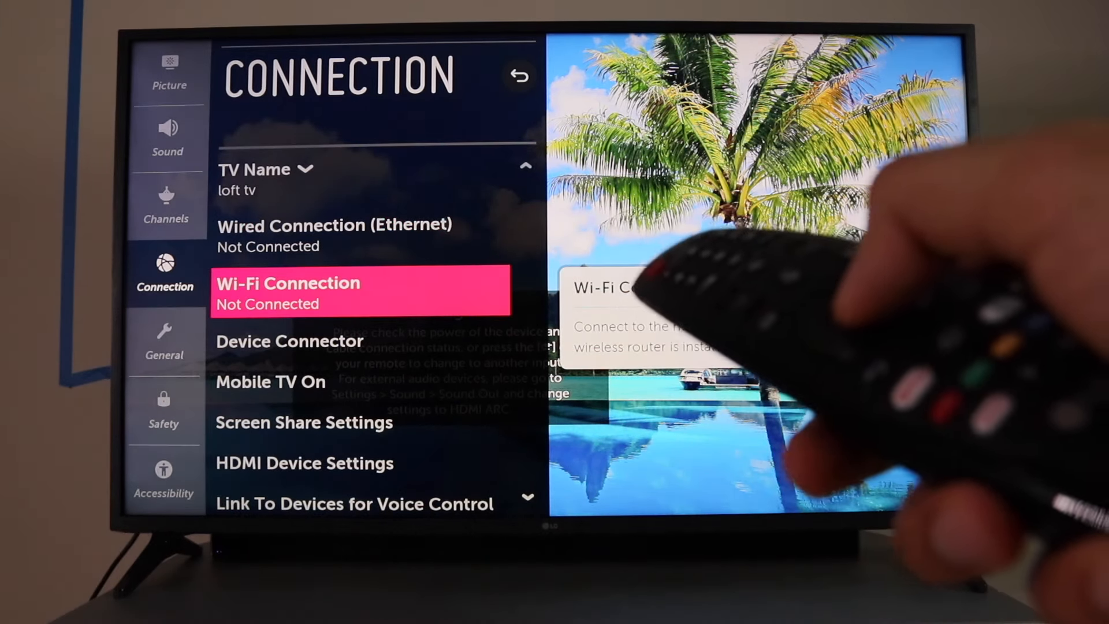